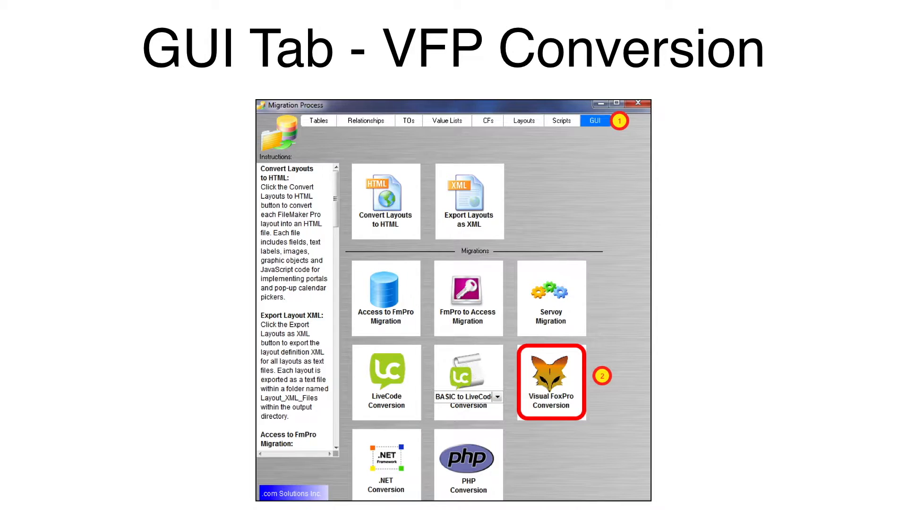
Launch the Visual FoxPro Conversion window from the GUI tab.
left_click(551, 381)
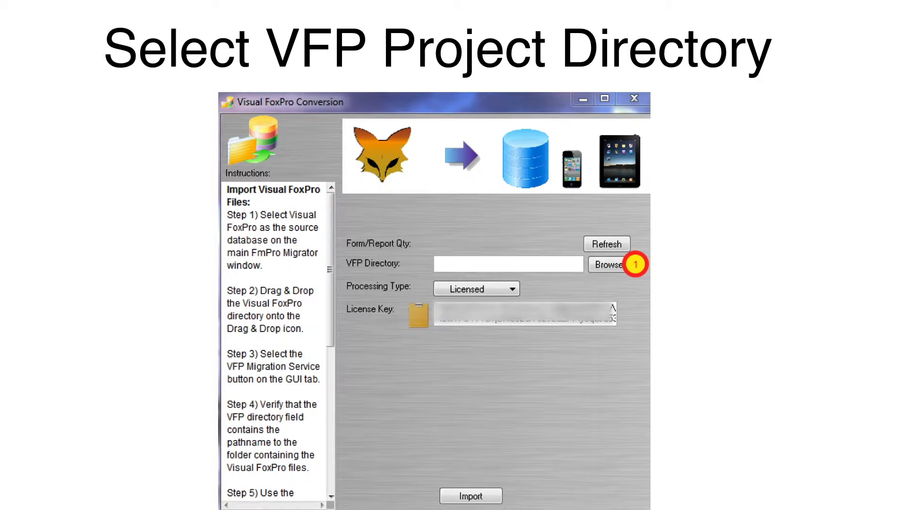
Browse to and select the Visual FoxPro project folder as the VFP directory.
left_click(606, 265)
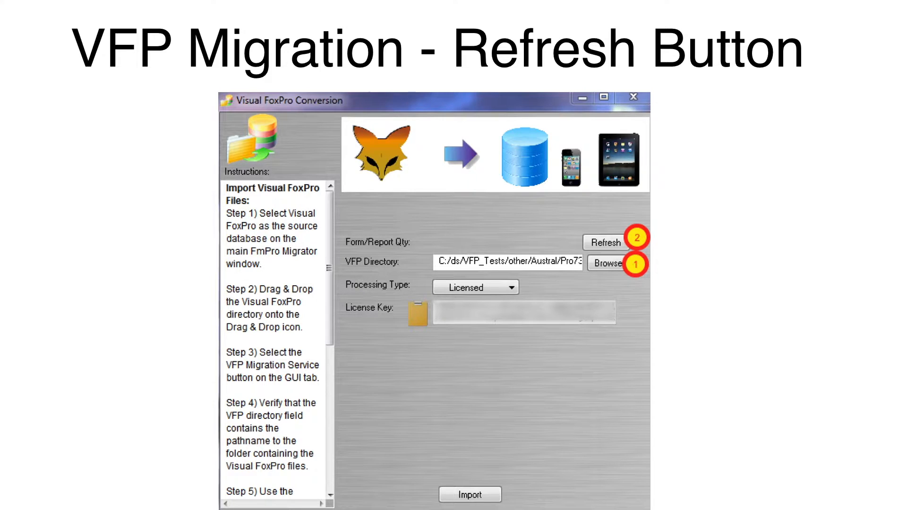
Refresh the Form/Report Qty, which shows 30 forms and reports.
left_click(606, 243)
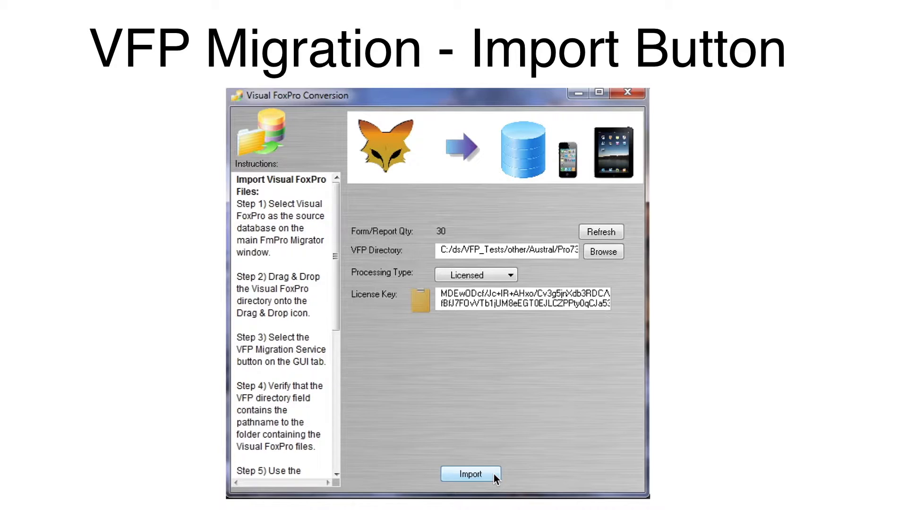
Run the import, processing 30 forms/reports and 1426 scripts after license validation.
left_click(470, 473)
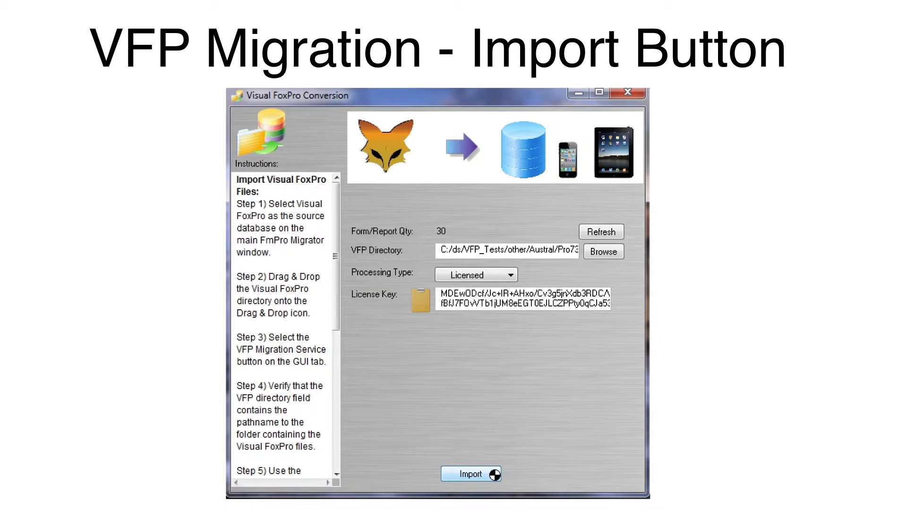
left_click(471, 474)
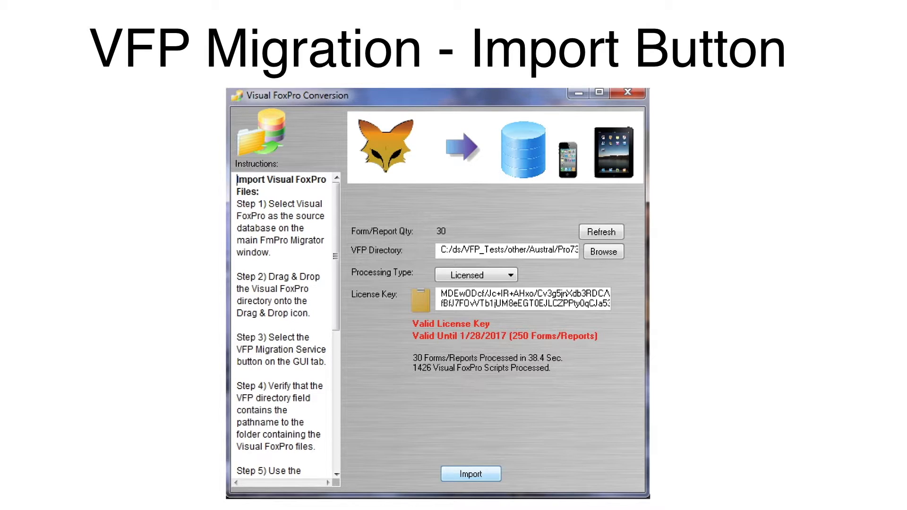
Browse the Value Lists (4), Layouts (30) and Scripts (28) tabs of the imported project.
left_click(471, 473)
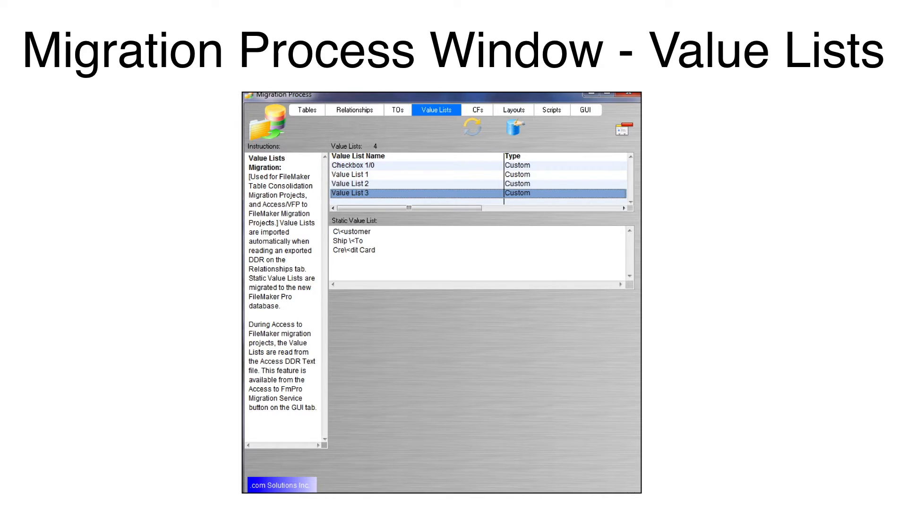
left_click(513, 109)
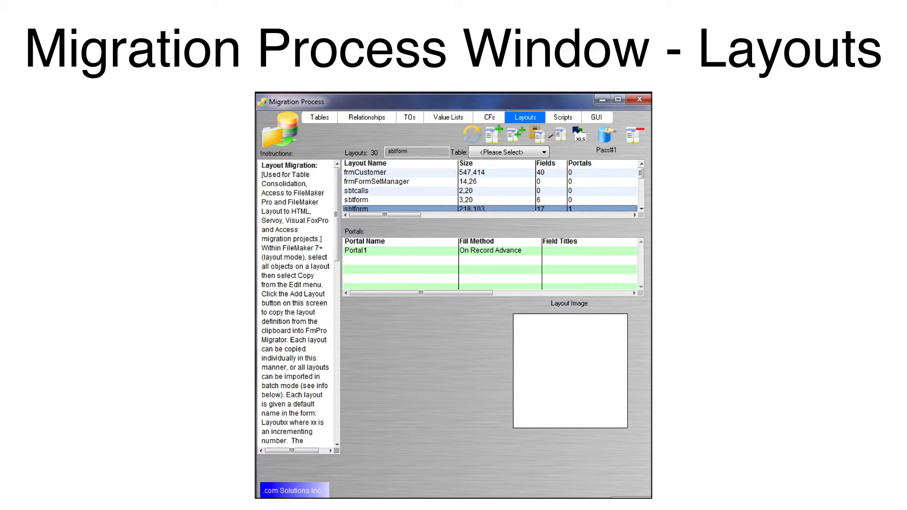
left_click(563, 117)
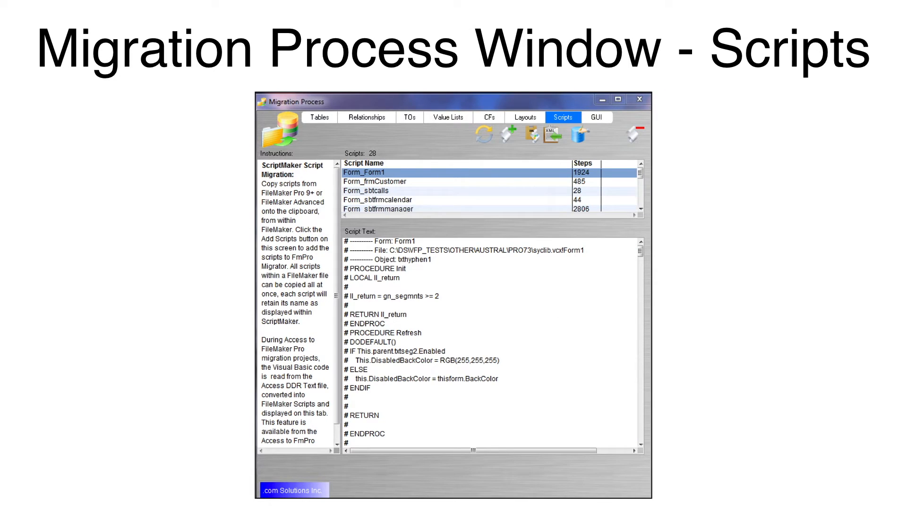